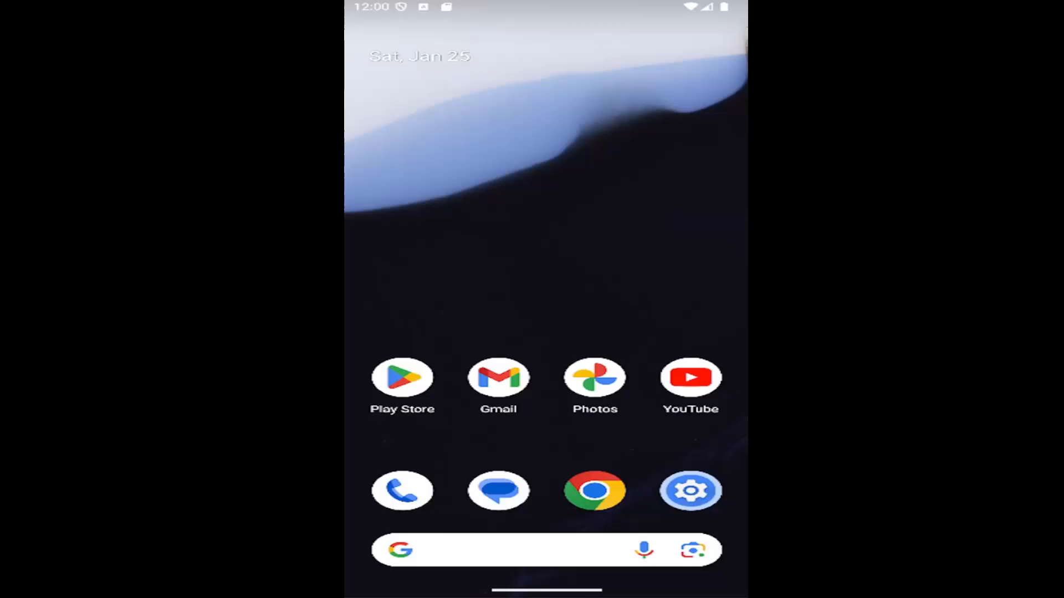
Swipe up on the home screen to reveal the full app drawer.
scroll("up", 3)
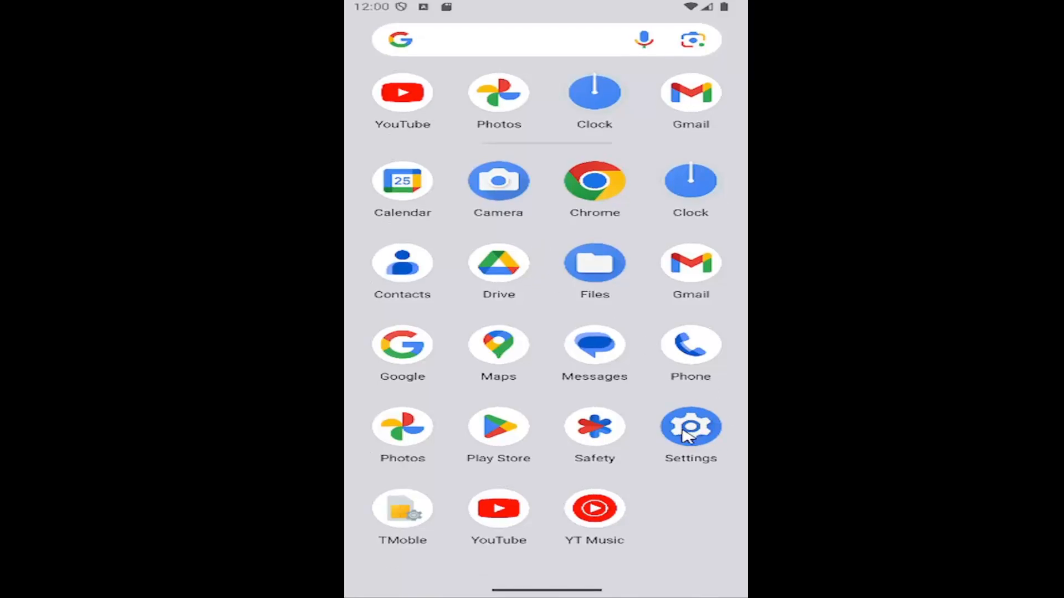
Navigate Settings > Safety & emergency > Wireless emergency alerts to reach the alerts page.
left_click(690, 425)
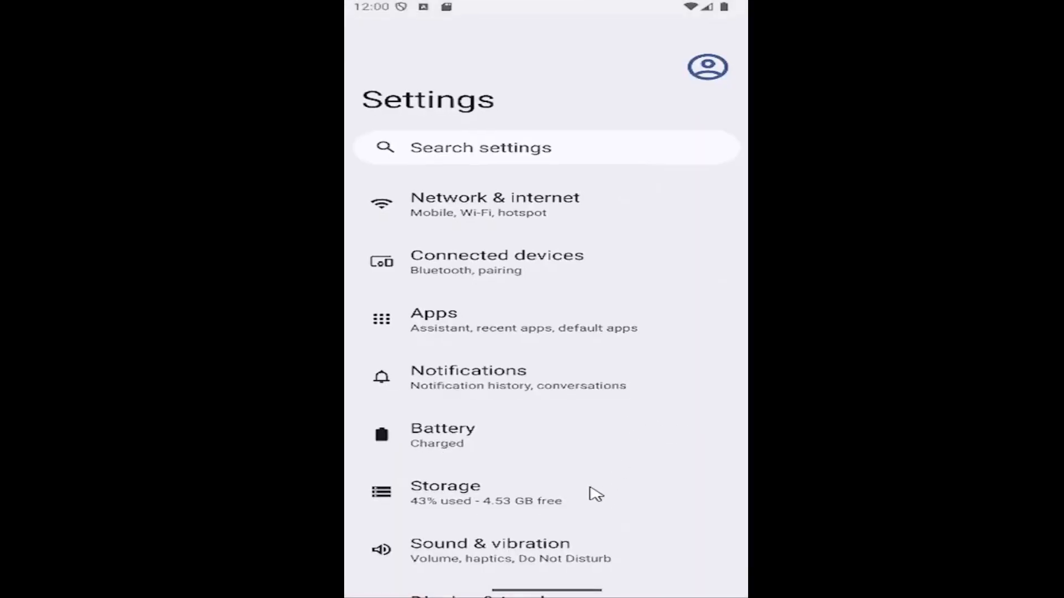
scroll("down", 3)
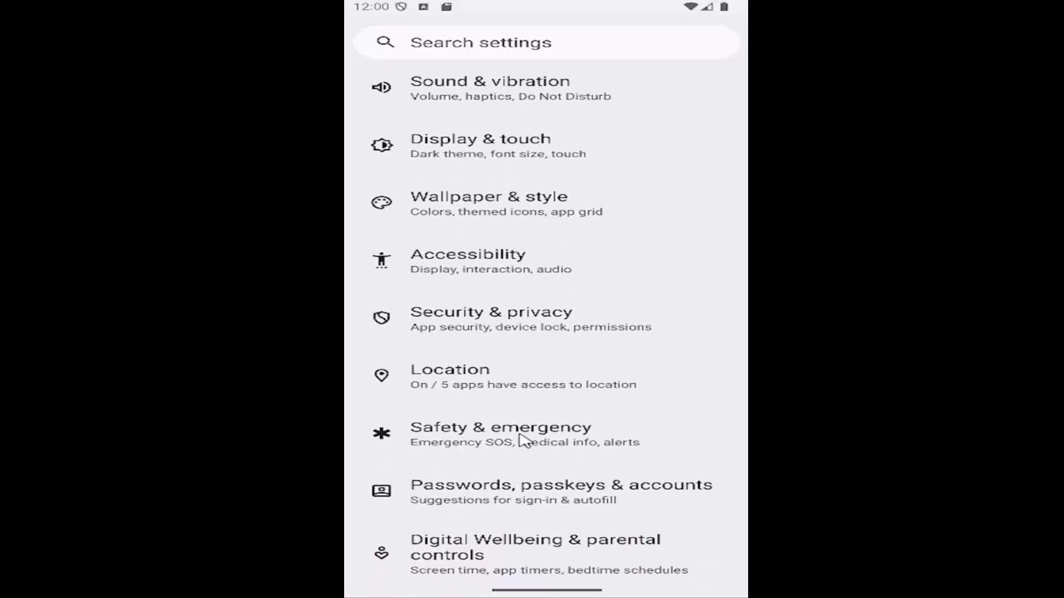
left_click(499, 435)
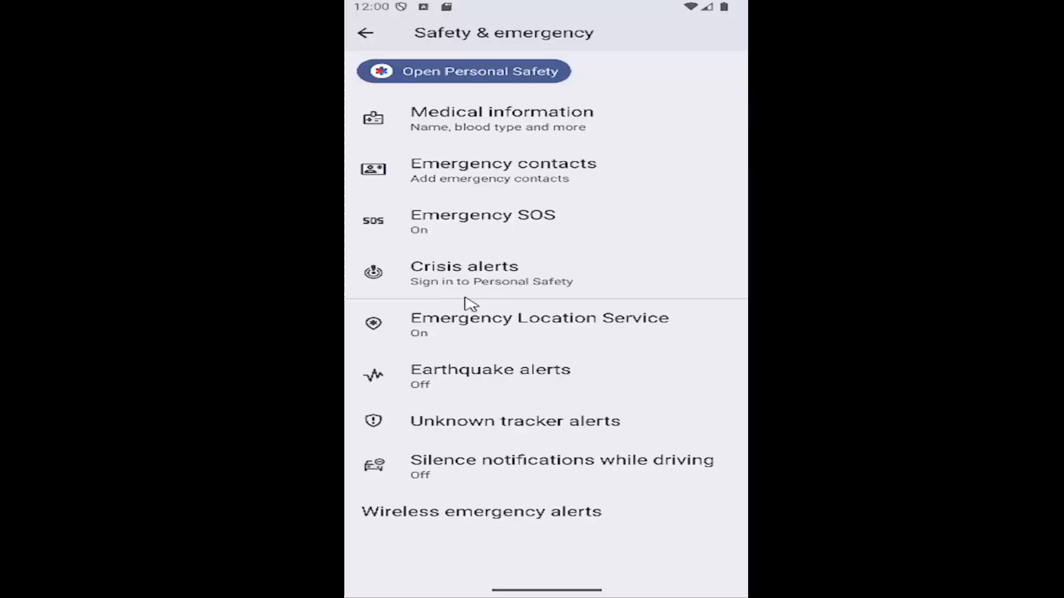
mouse_move(499, 518)
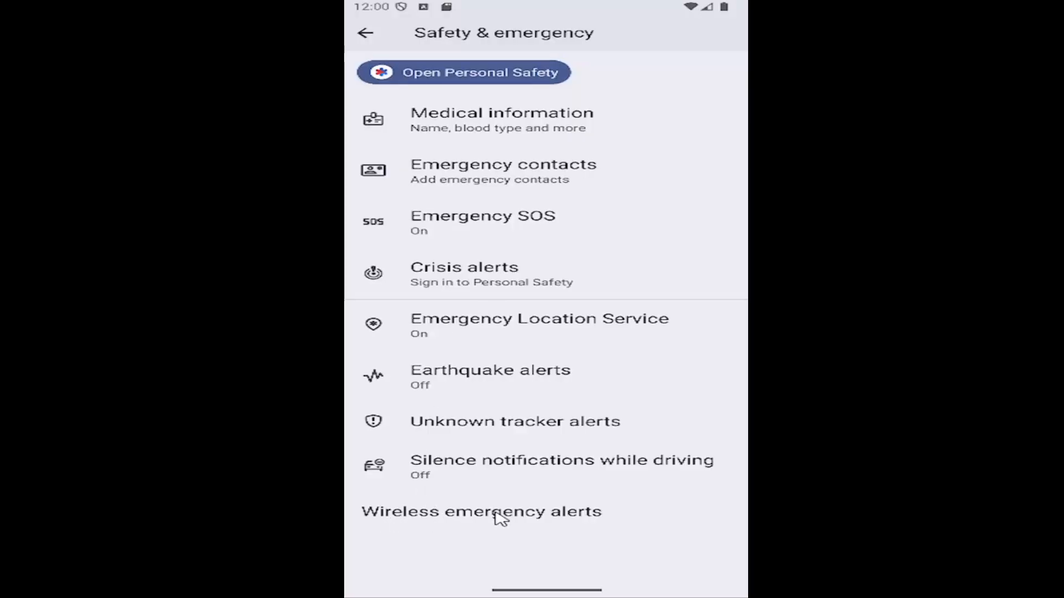
left_click(480, 512)
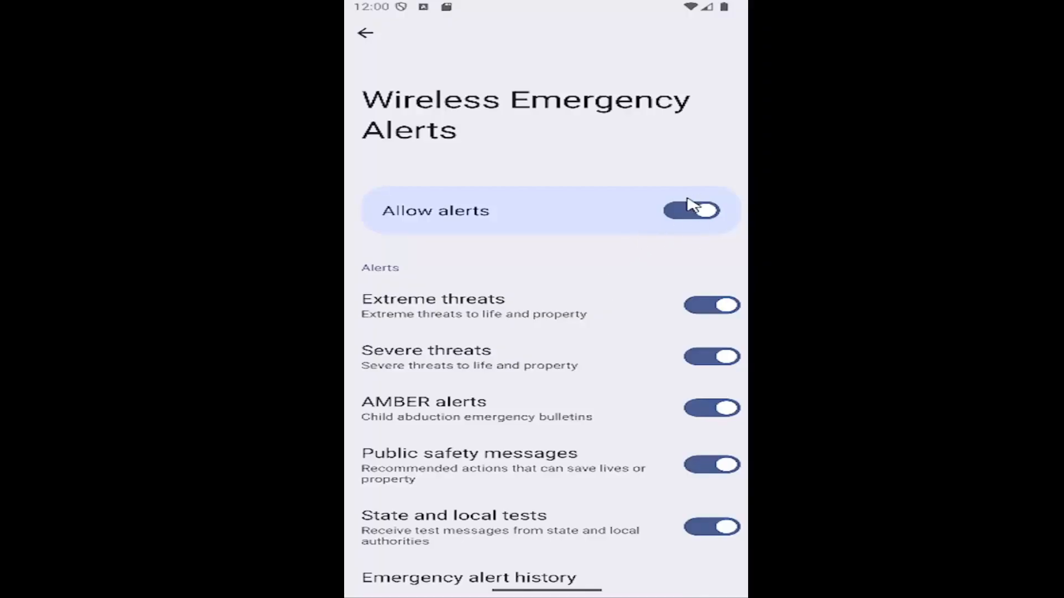
Switch the Allow alerts toggle off and back on, leaving every alert type enabled.
left_click(690, 211)
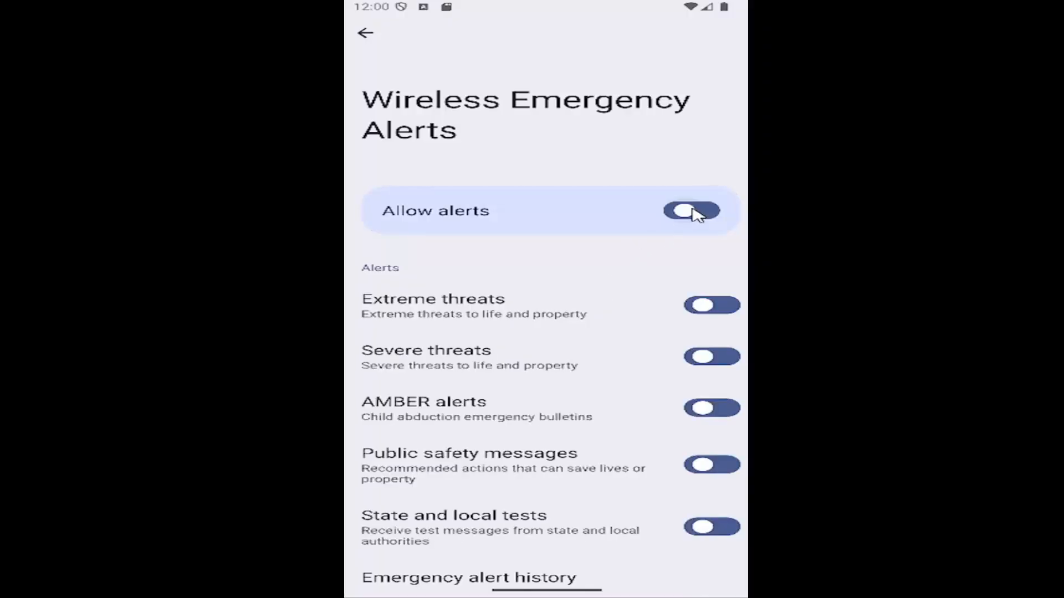
left_click(691, 210)
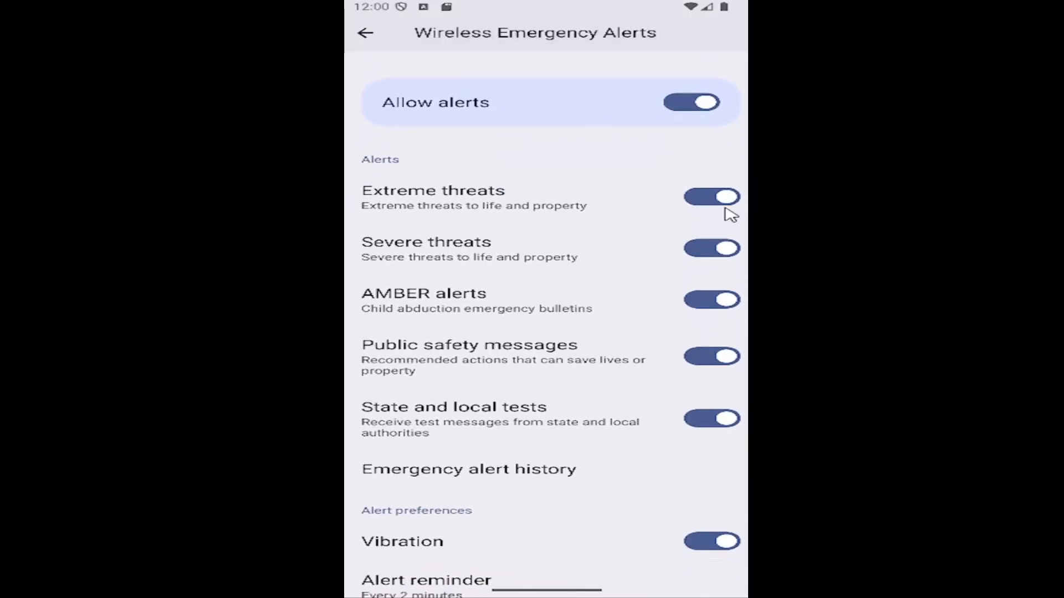
mouse_move(691, 204)
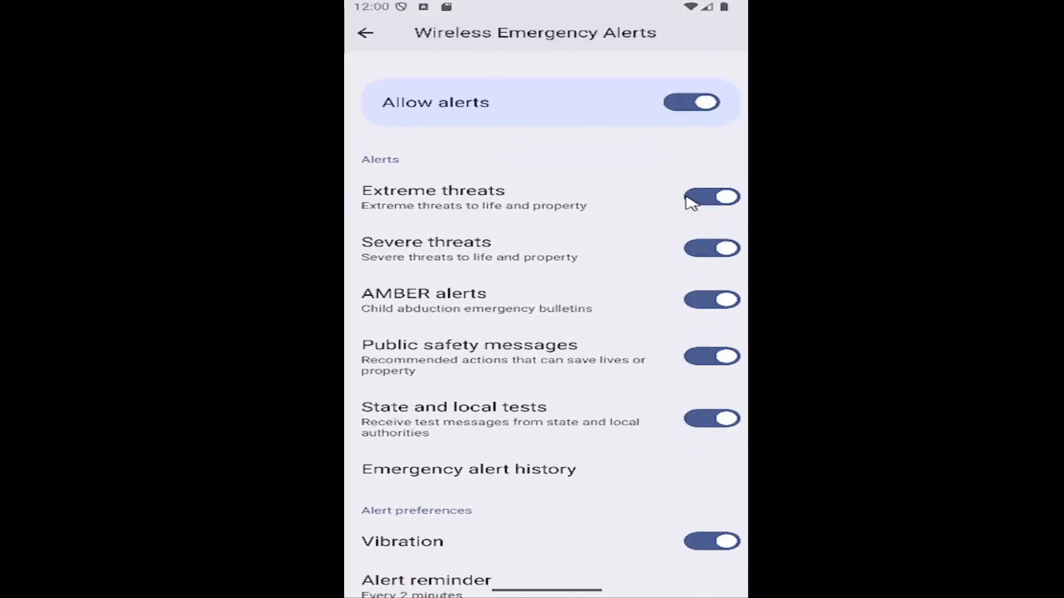
mouse_move(613, 292)
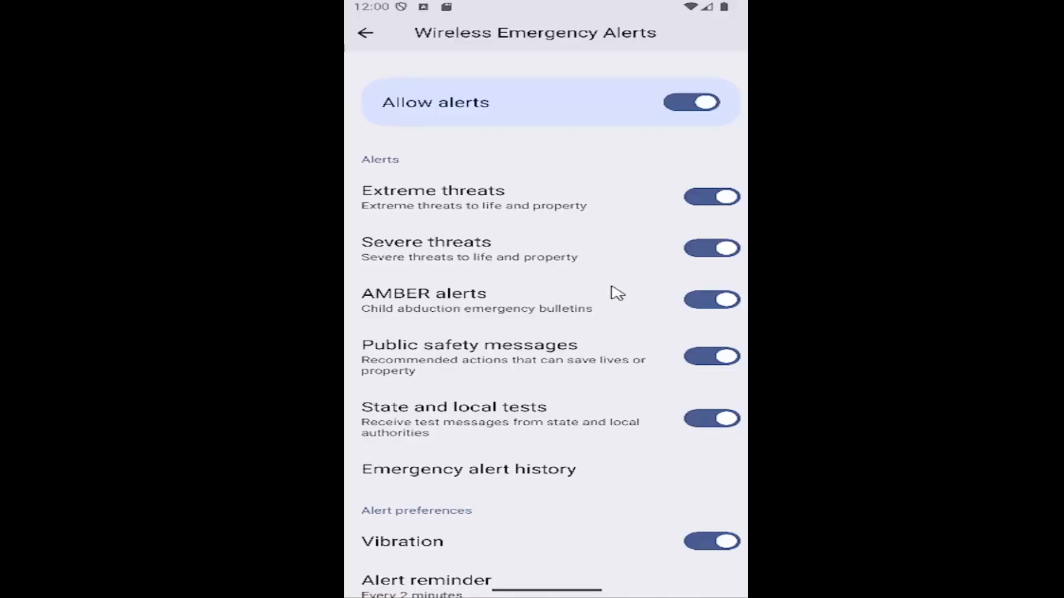
Leave the alerts page and return to the phone's home screen.
scroll("down", 3)
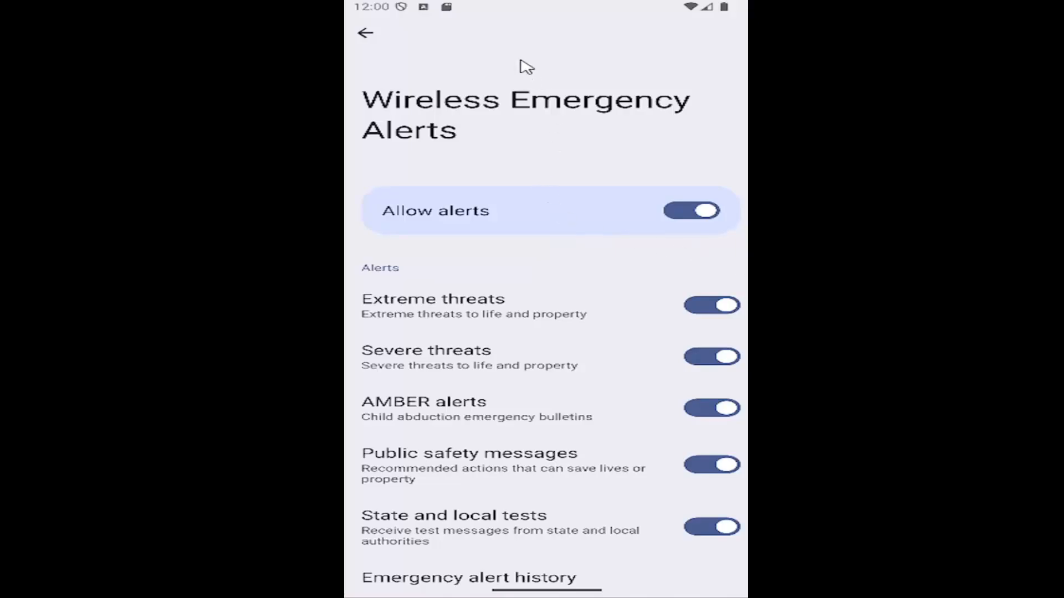
left_click(364, 33)
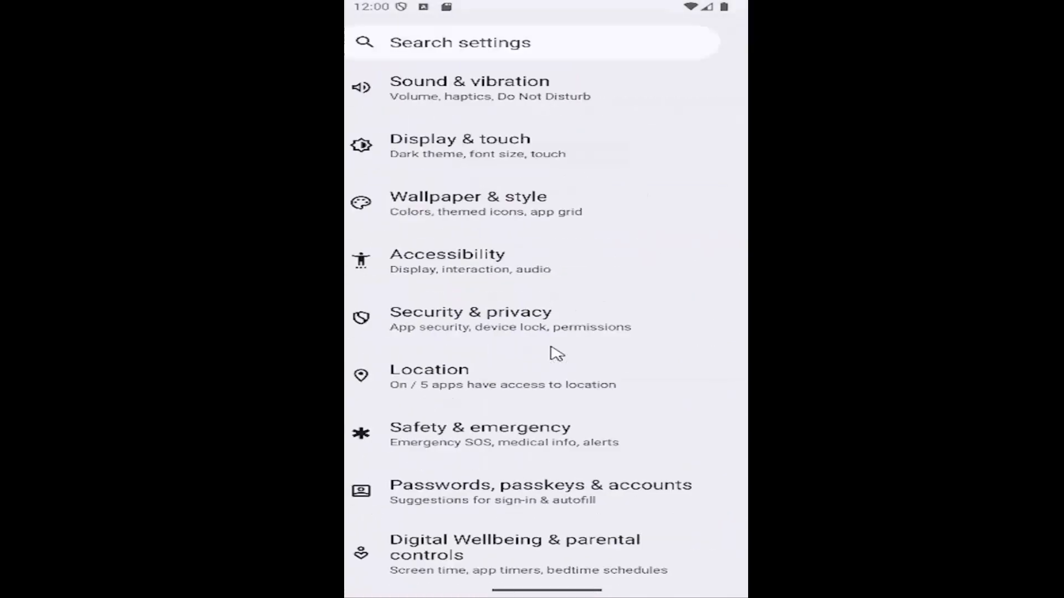
key("Home")
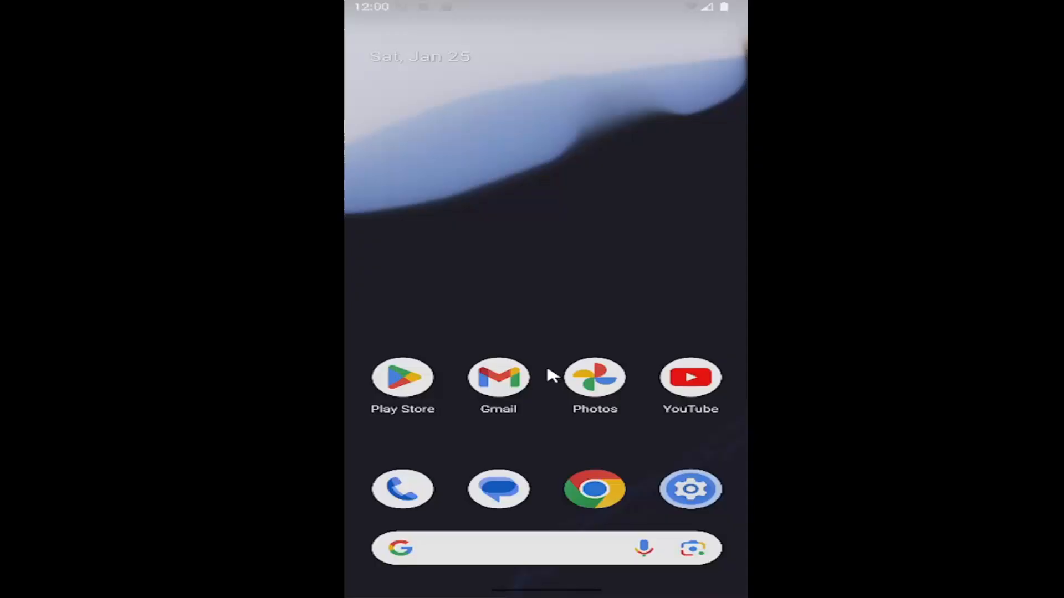